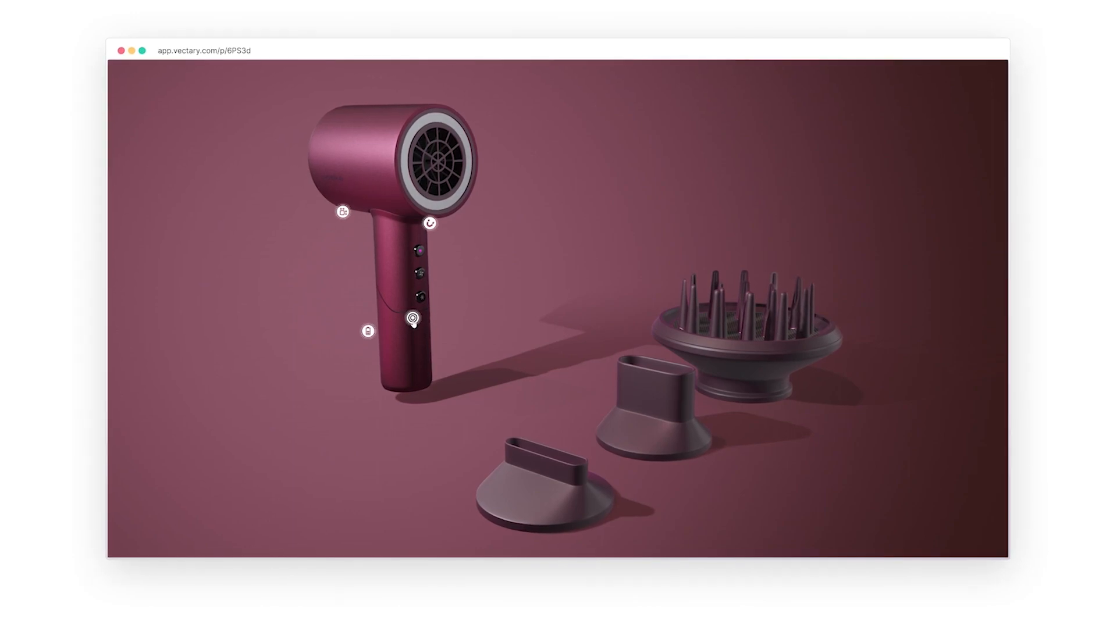
- Start a new empty Vectary project from the finished hairdryer presentation
click(412, 318)
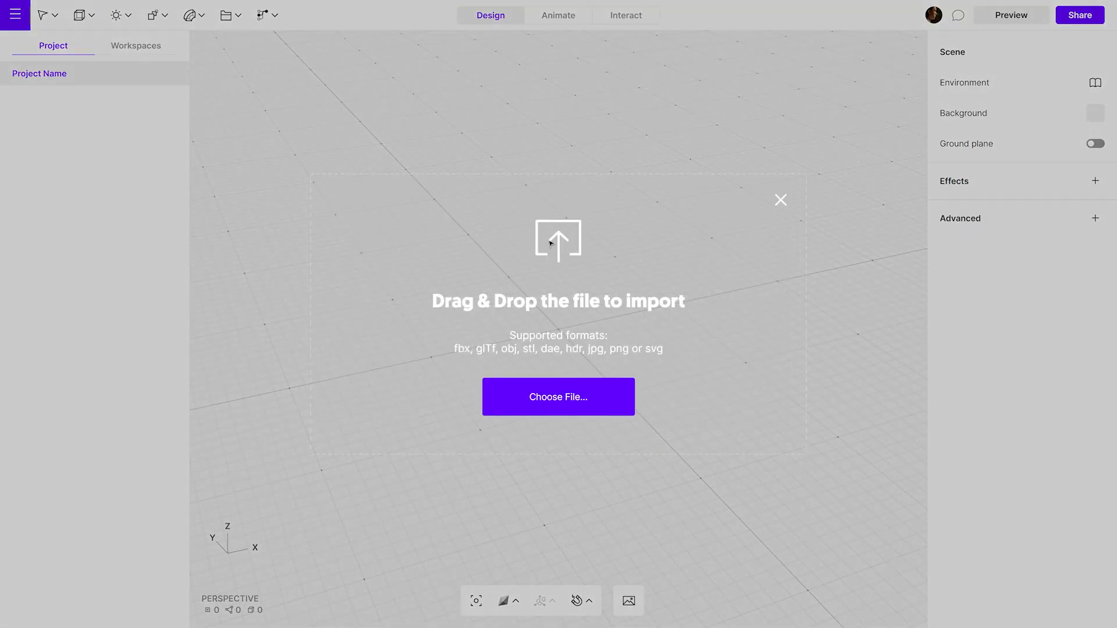
- Open the system file browser on Downloads via 'Choose File…' in the import prompt
click(558, 396)
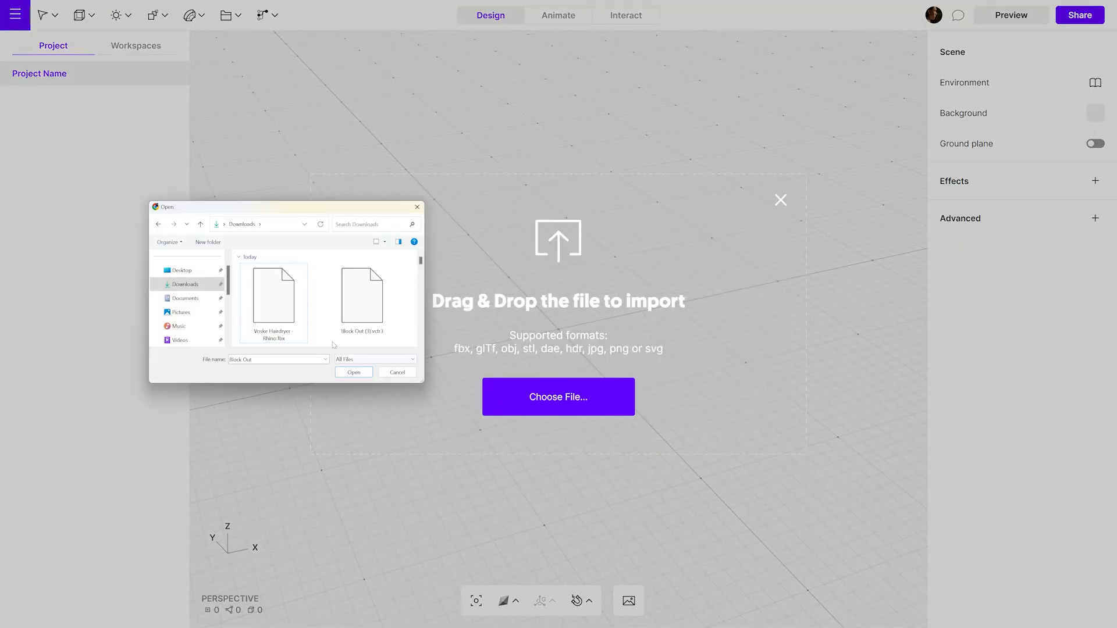